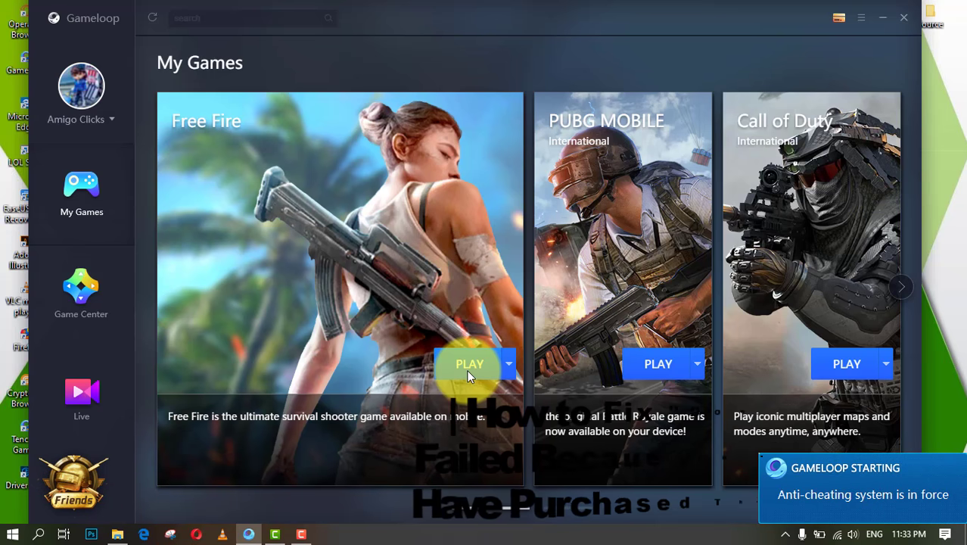
# Start Free Fire from its My Games card to boot the Android engine
pyautogui.click(469, 363)
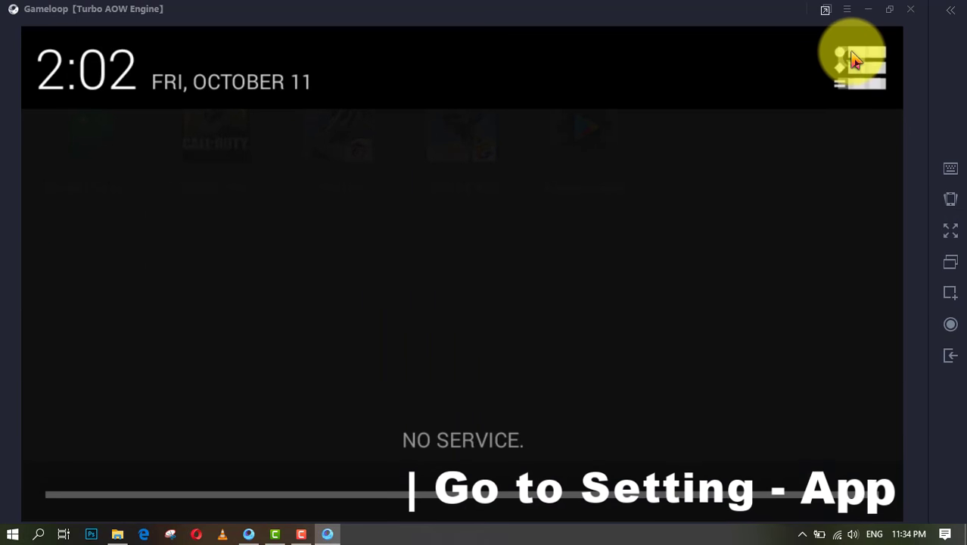
# Clear Free Fire's app data from its Android app info page and confirm
pyautogui.click(860, 60)
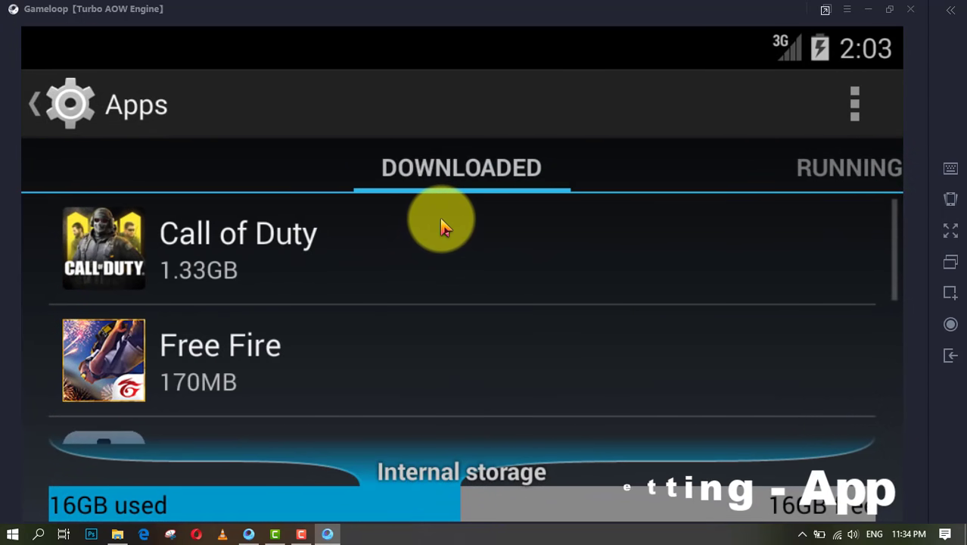
pyautogui.click(220, 360)
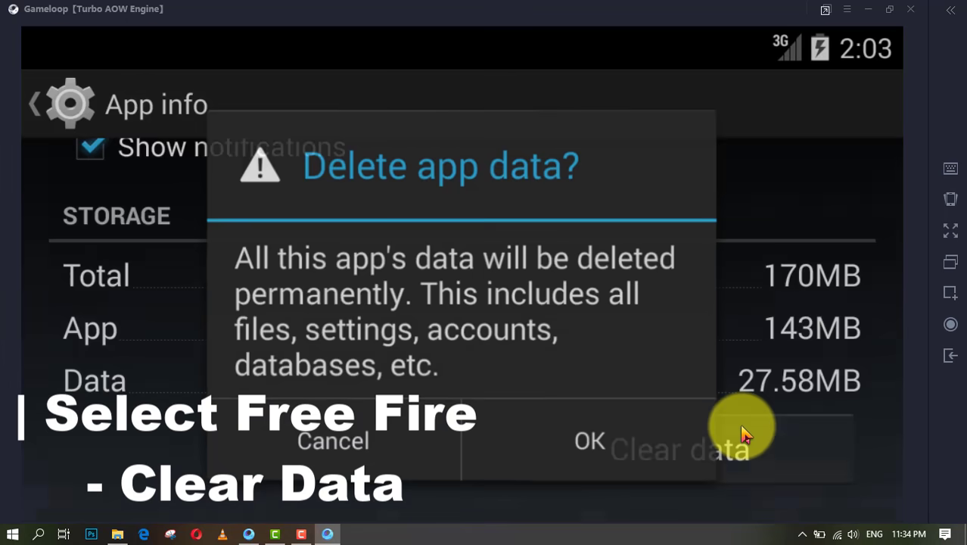
pyautogui.click(588, 440)
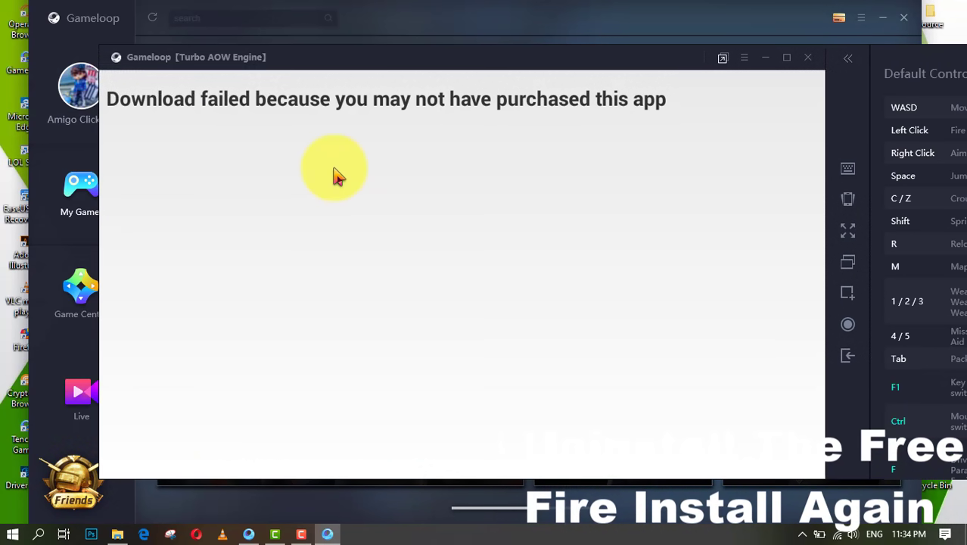
# Close the Turbo AOW Engine window and confirm exit back to My Games
pyautogui.click(808, 57)
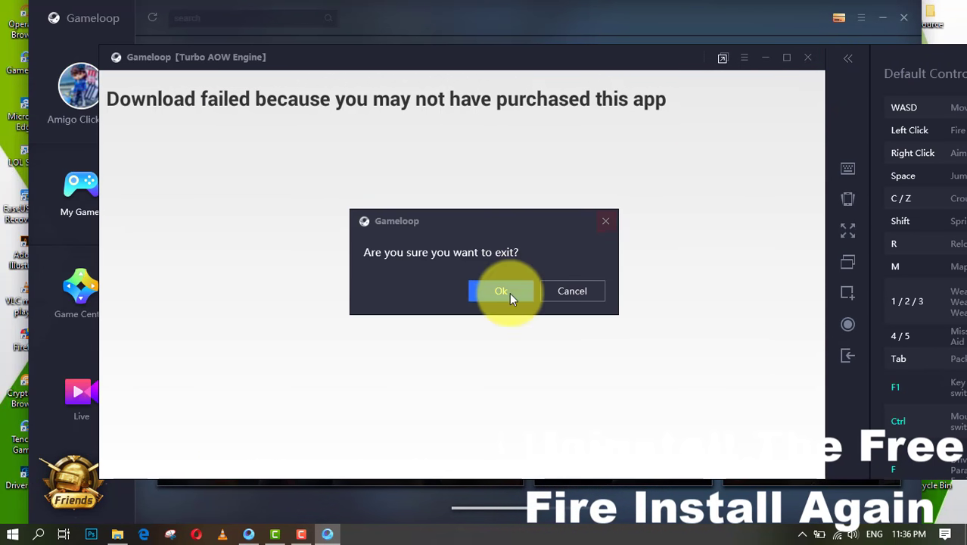
pyautogui.click(501, 290)
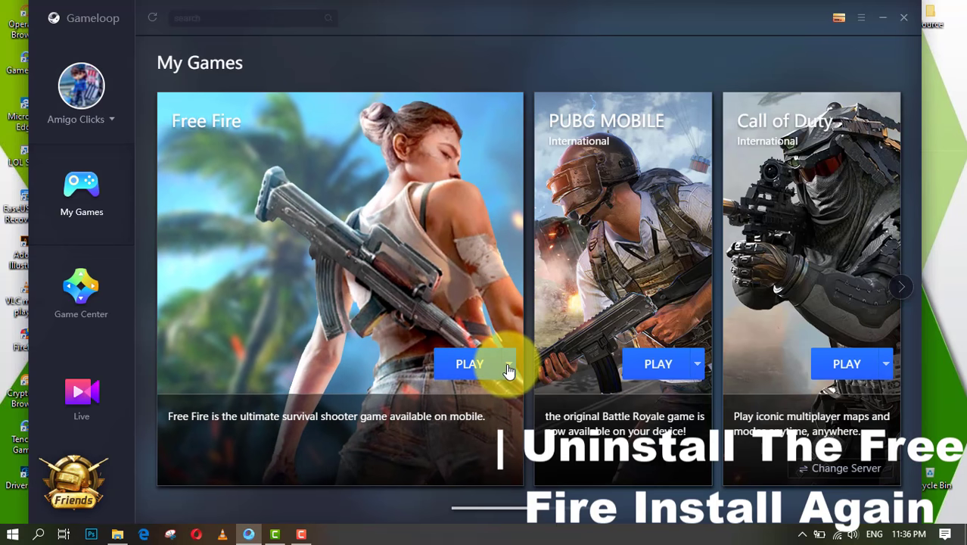